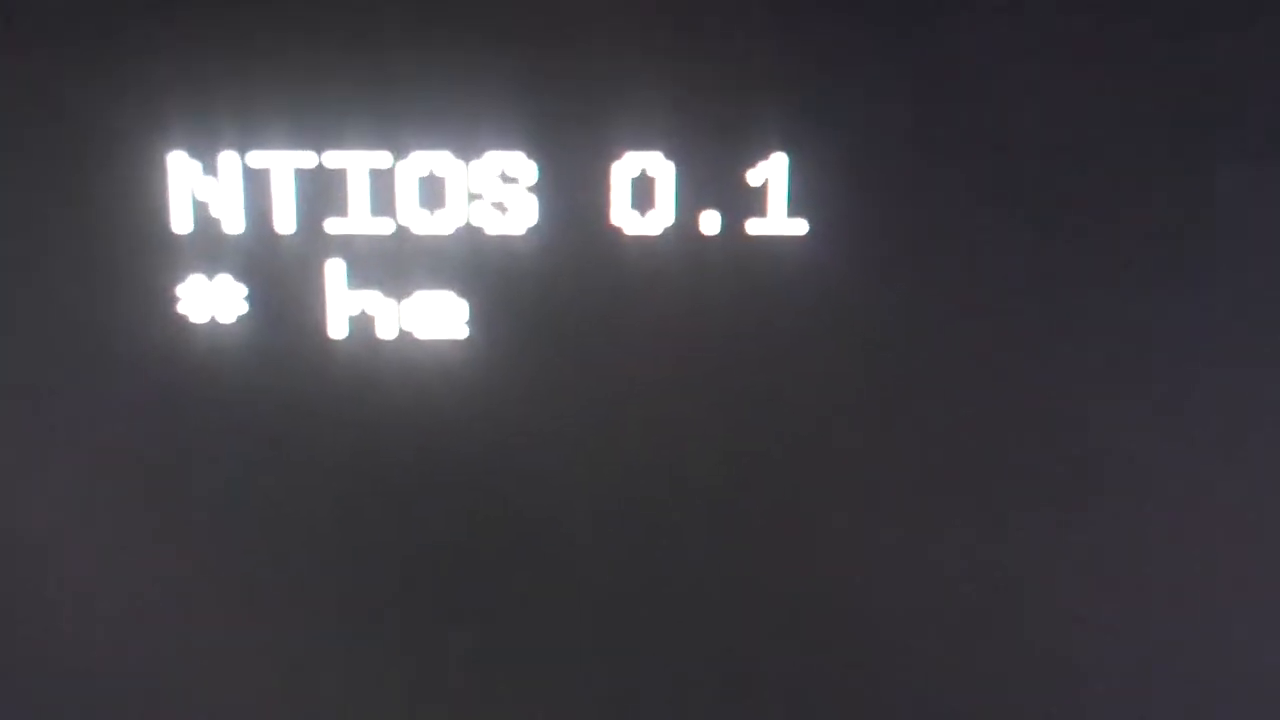
Step: Run help to list cls, mem, dir and reboot, then mem to report 0x77FB bytes free
text(lp)
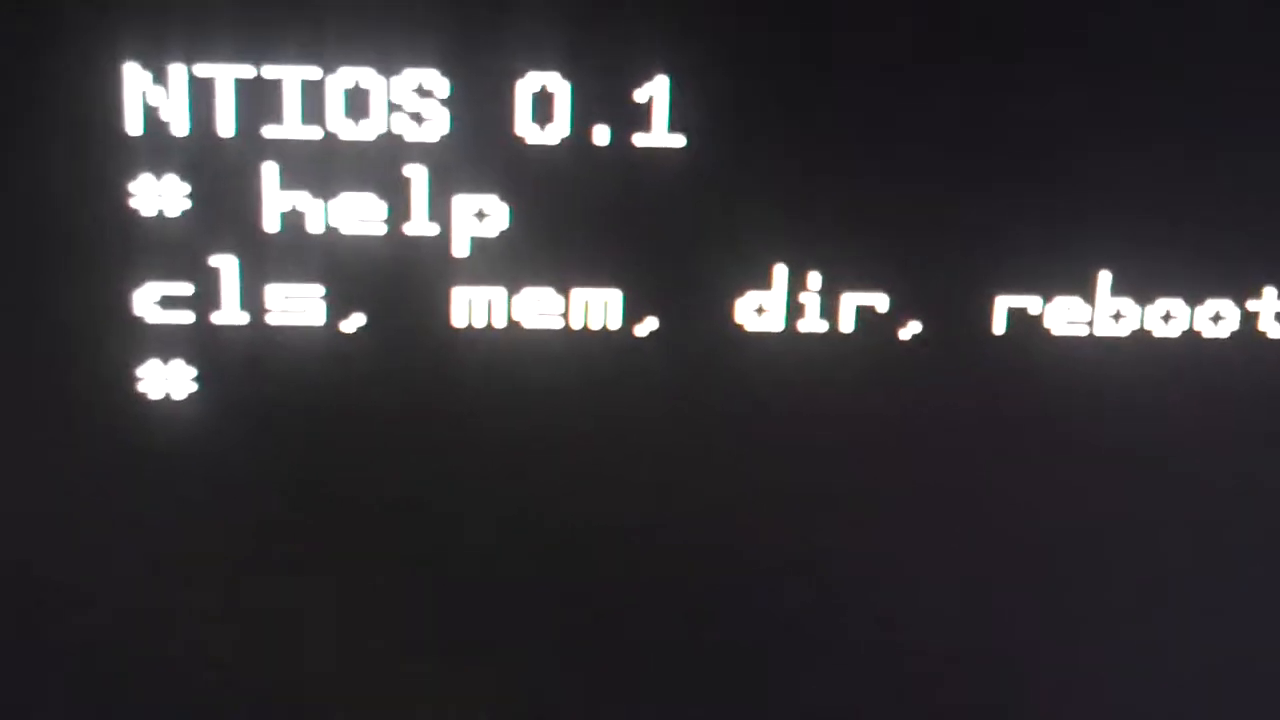
text(mem)
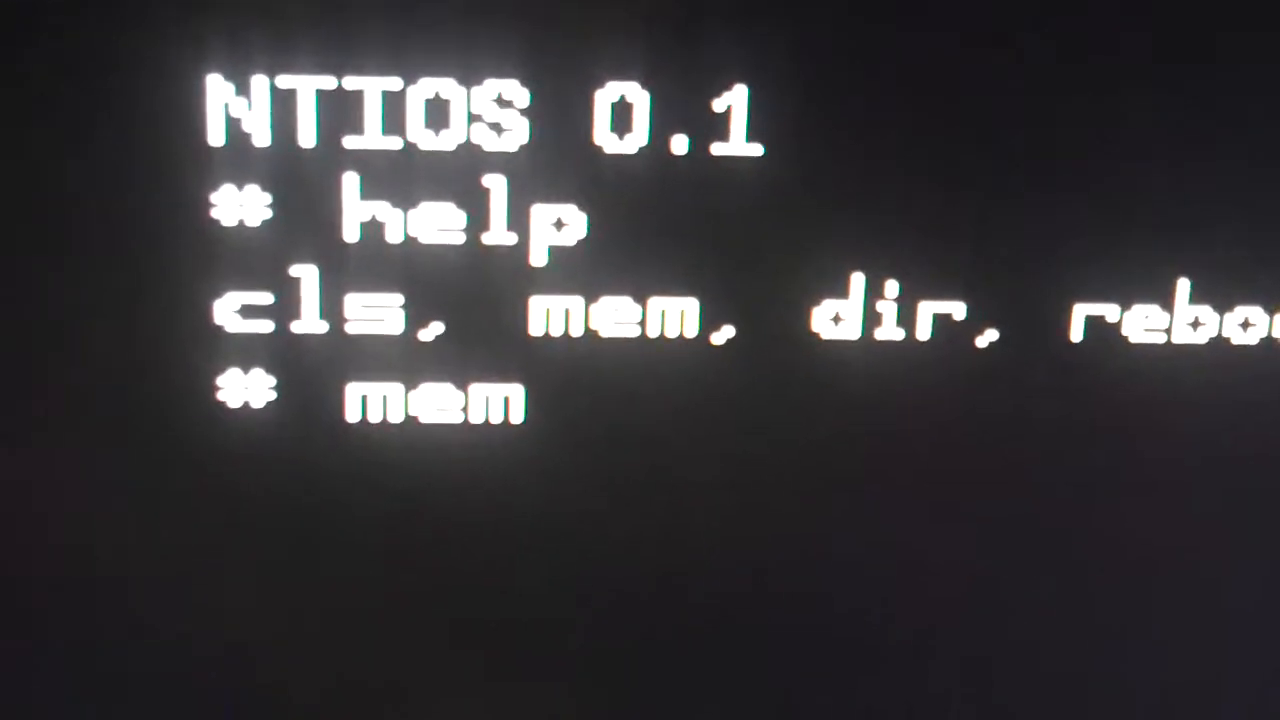
key(Return)
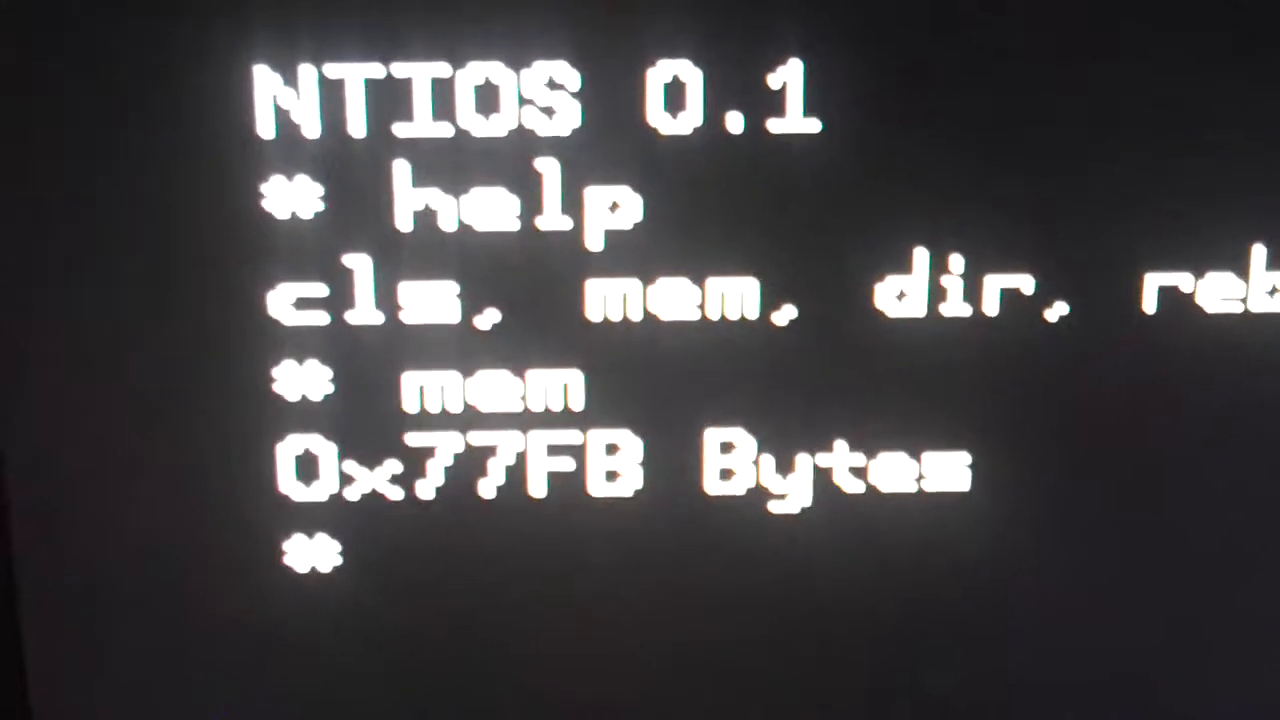